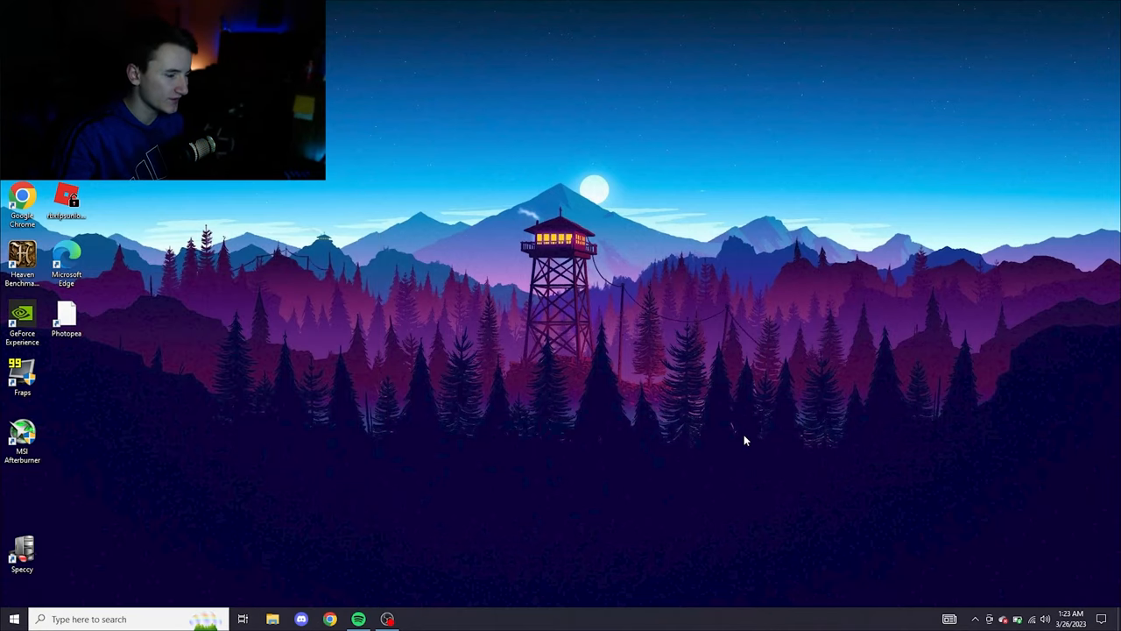
pyautogui.moveTo(534, 494)
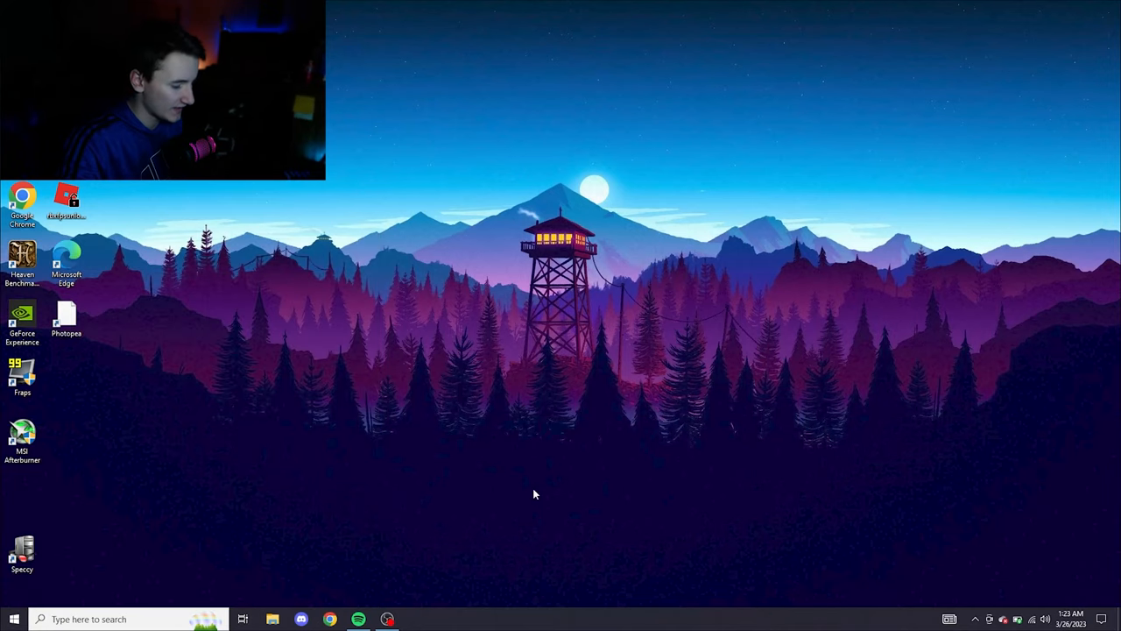
# - Start the Game Ready driver download from the Drivers page and minimize GeForce Experience
pyautogui.click(974, 619)
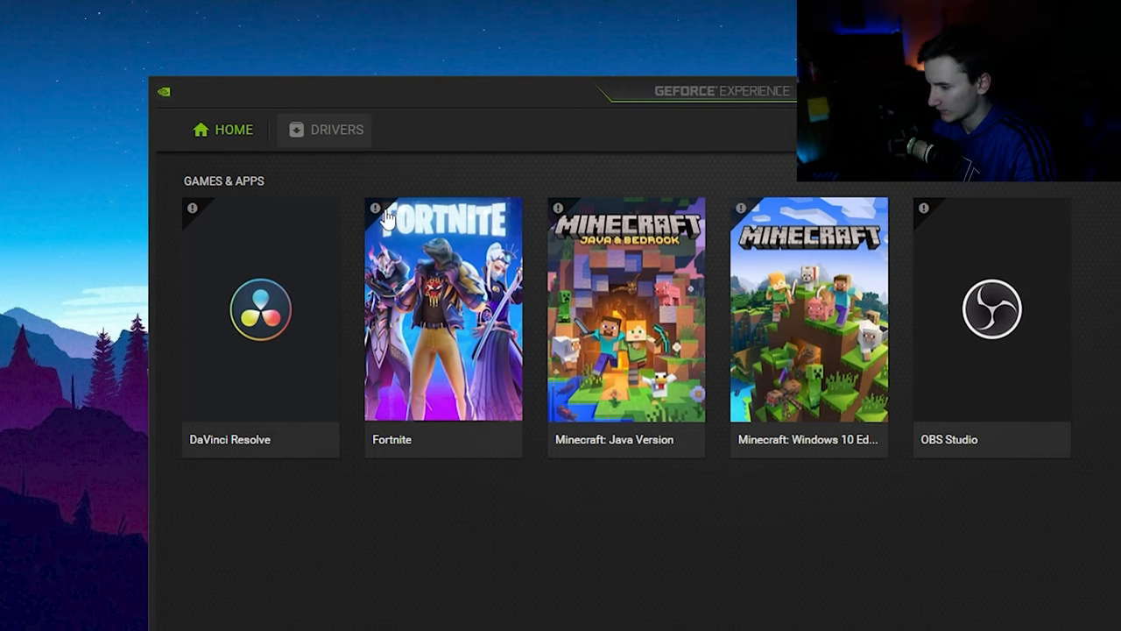
pyautogui.click(337, 130)
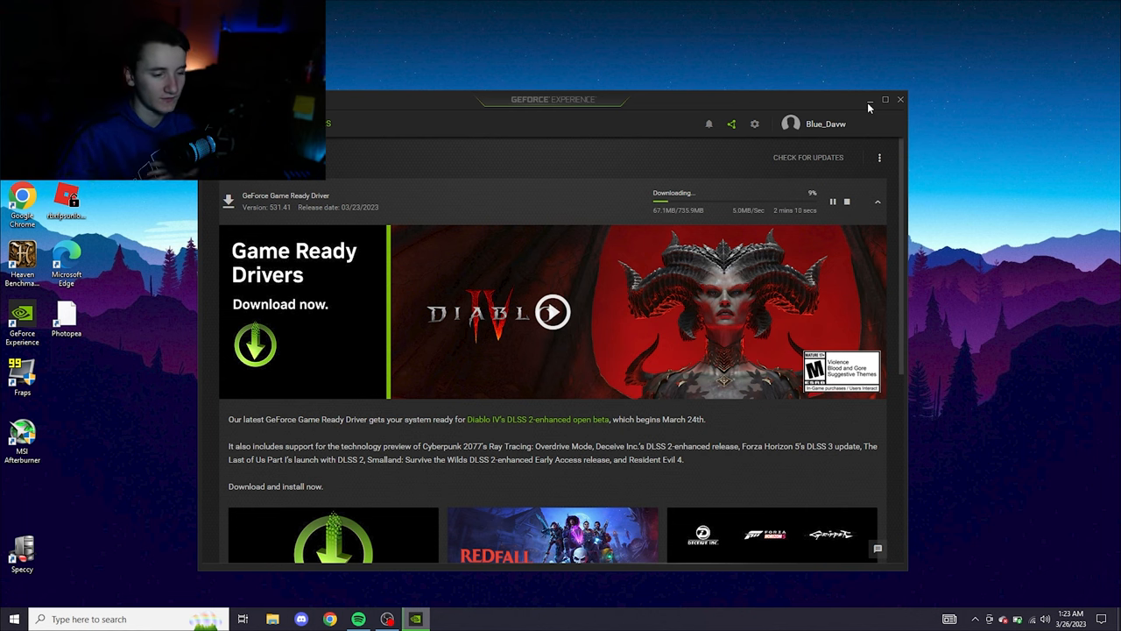
pyautogui.click(900, 98)
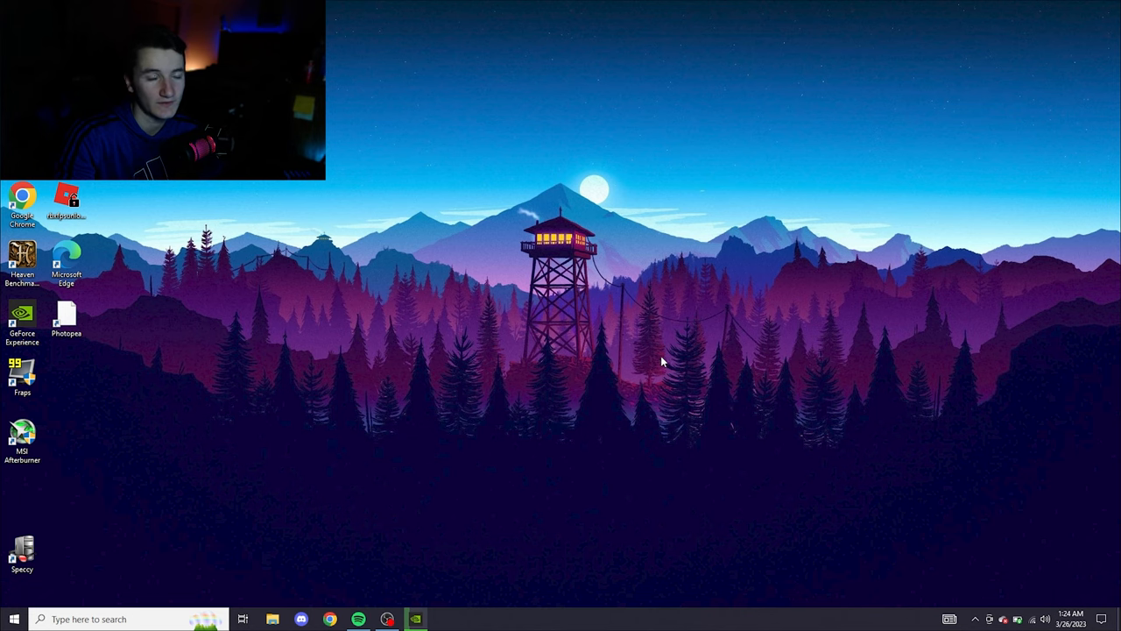
pyautogui.moveTo(629, 351)
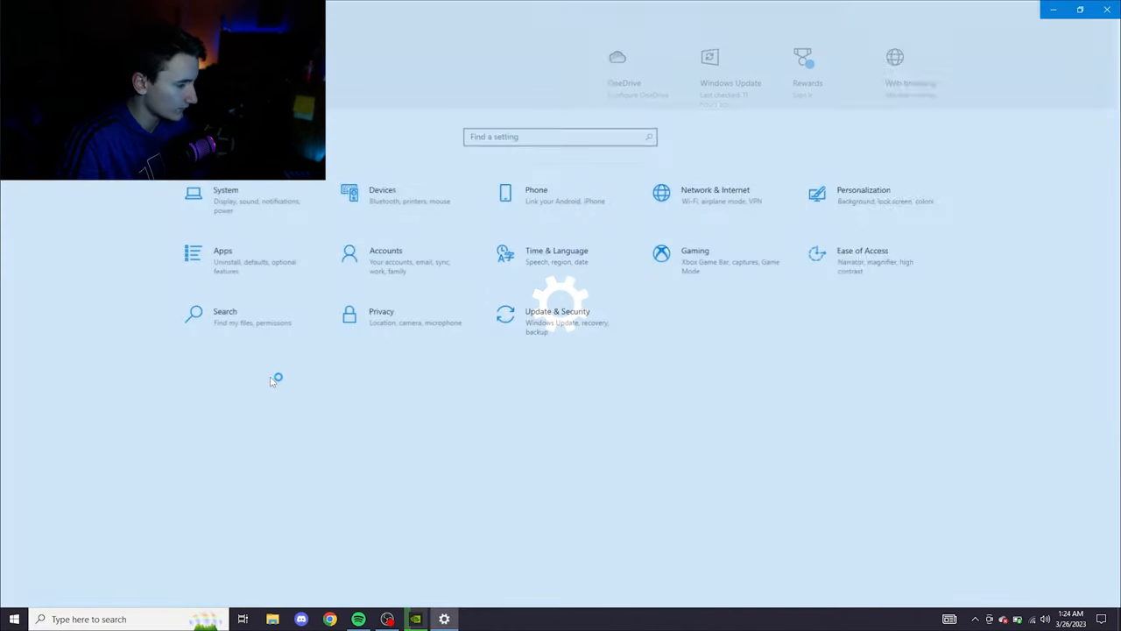
# - Reach Advanced display settings under System > Display and show the refresh rate list at 239.757 Hz
pyautogui.click(224, 196)
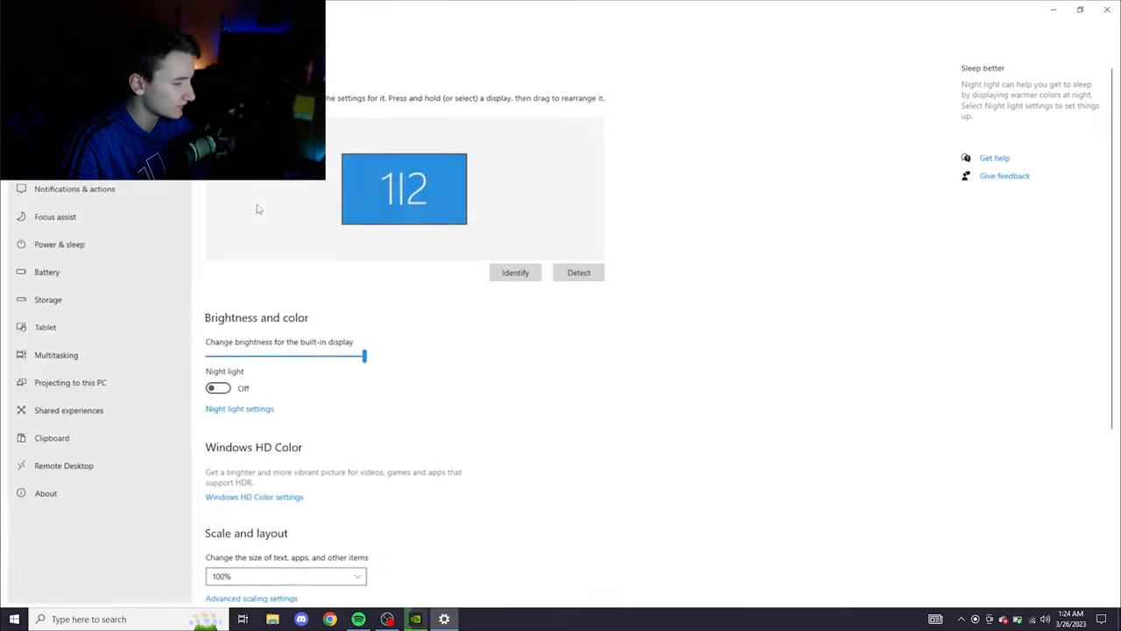
pyautogui.scroll(-3)
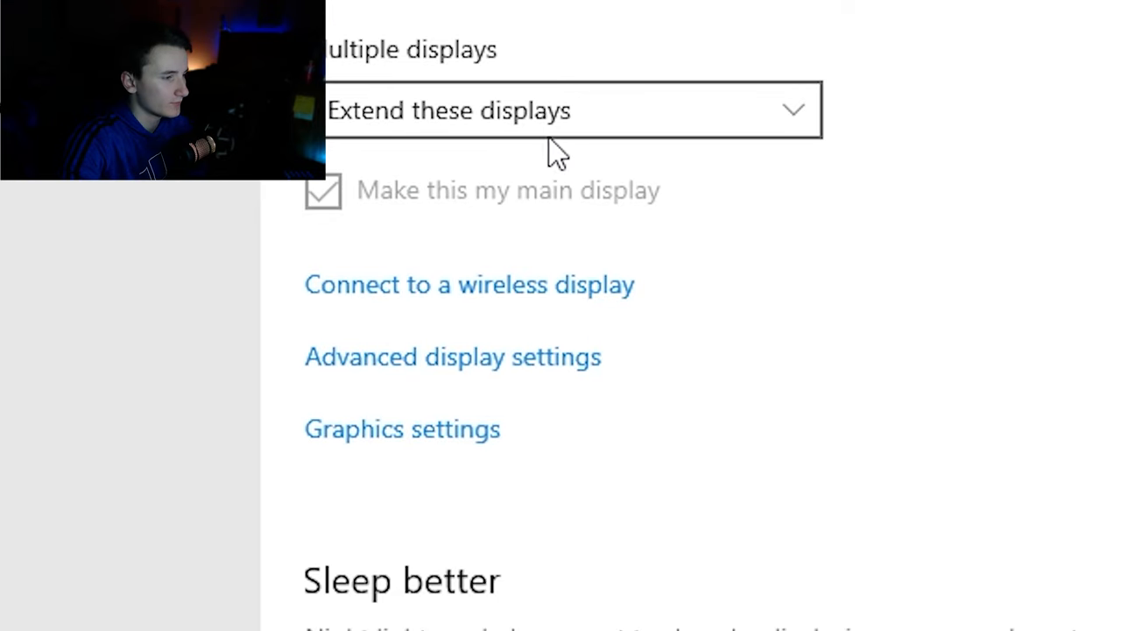
pyautogui.click(452, 357)
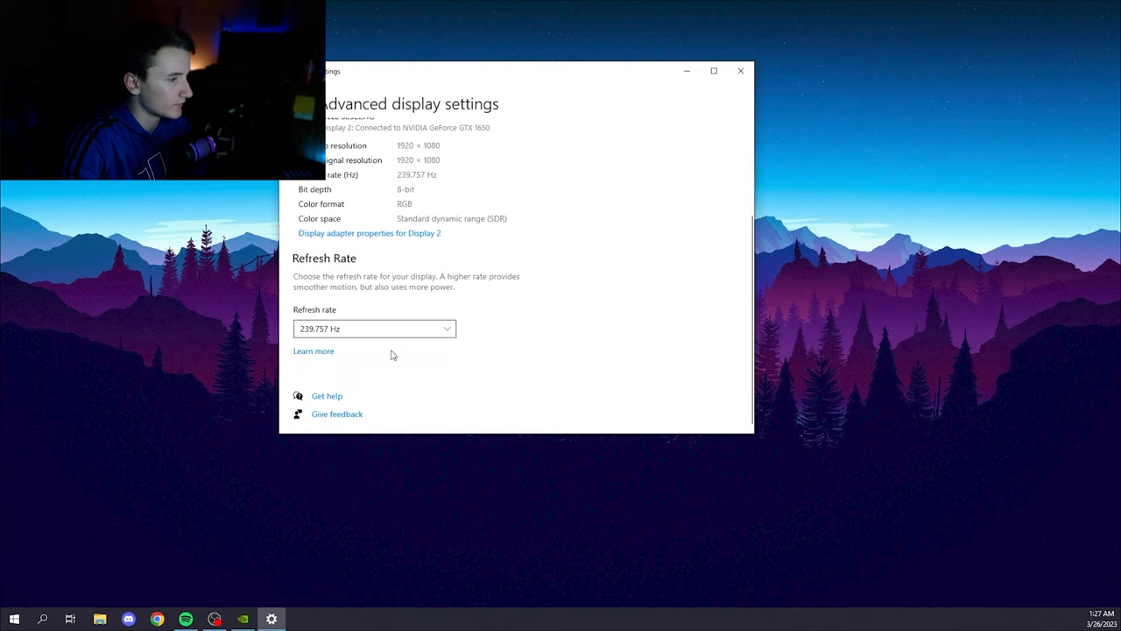
pyautogui.click(375, 329)
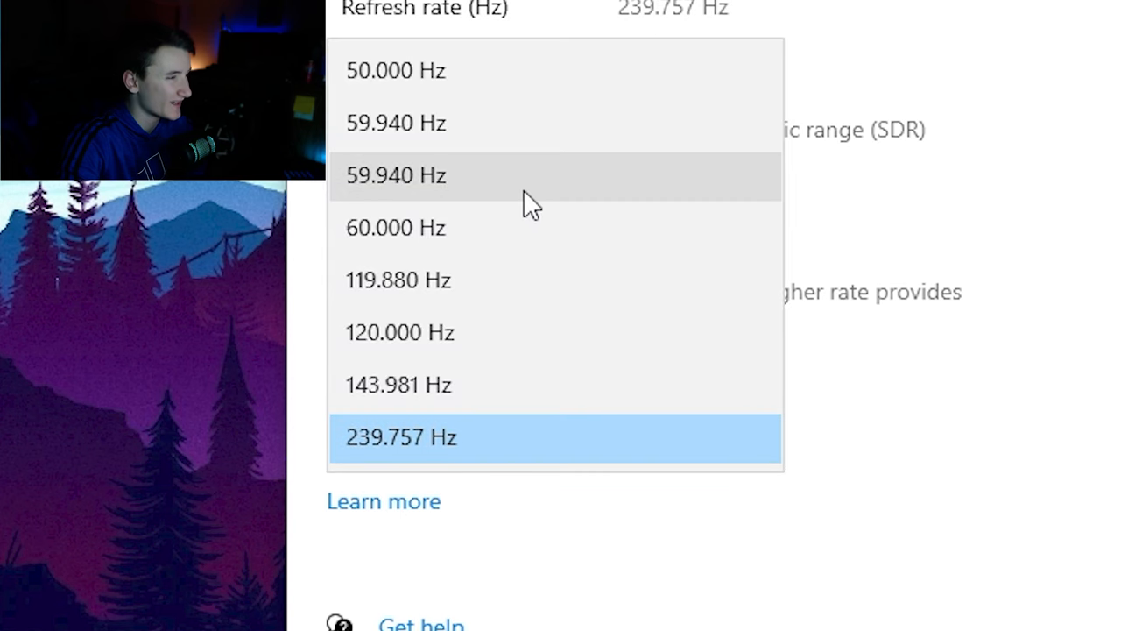
pyautogui.moveTo(505, 260)
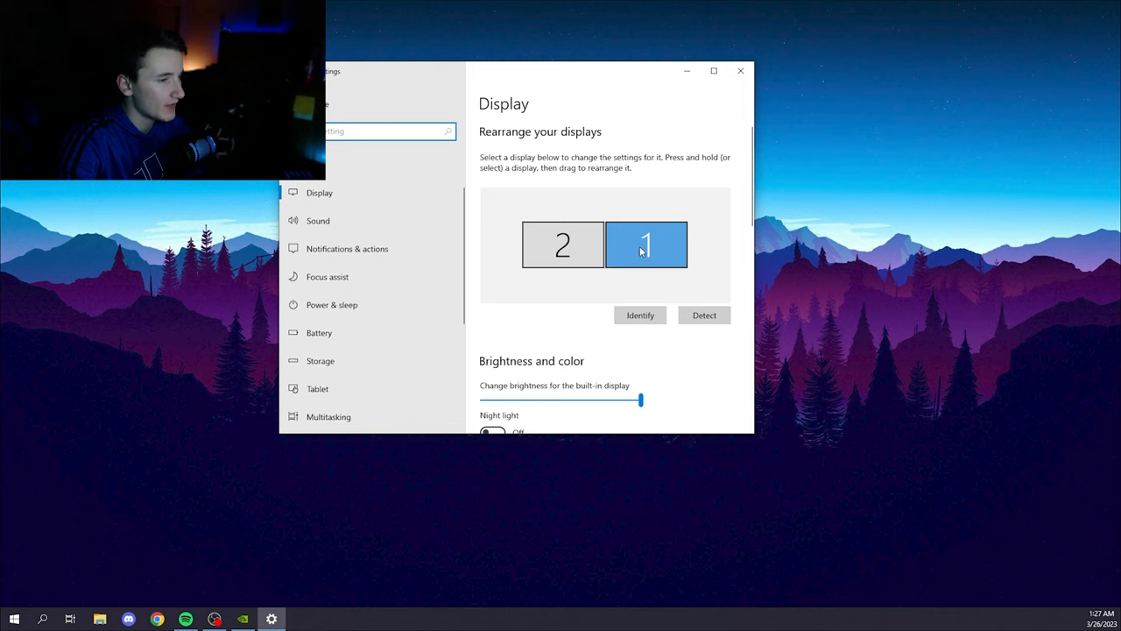
# - Try display 1 left of display 2, then restore the 2-then-1 arrangement
pyautogui.moveTo(646, 245); pyautogui.dragTo(564, 246)
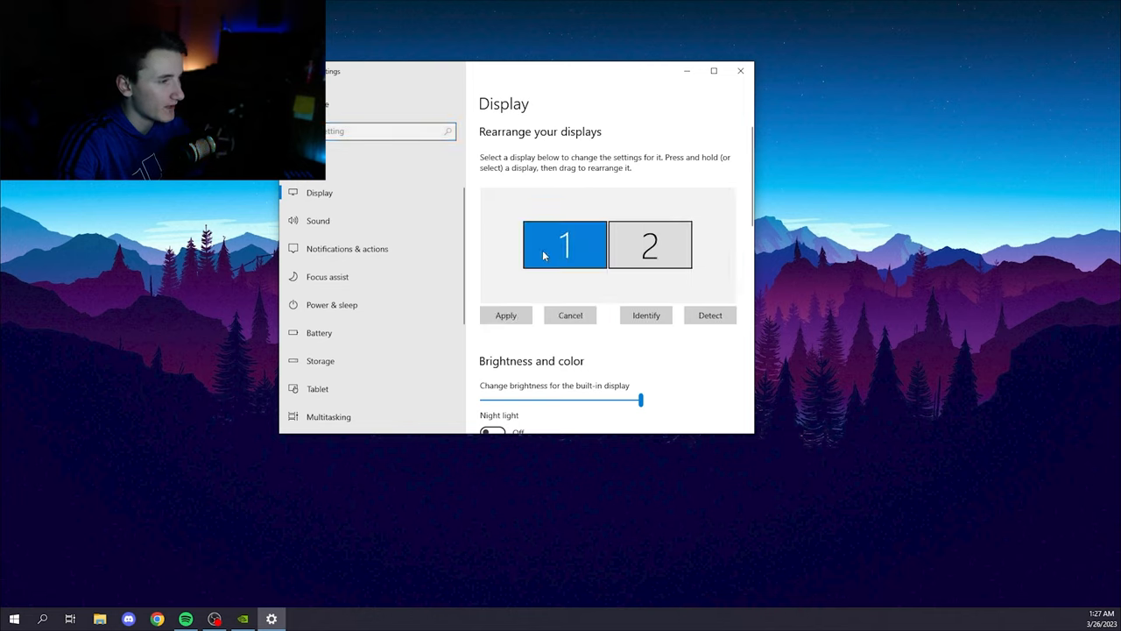
pyautogui.moveTo(564, 246); pyautogui.dragTo(729, 245)
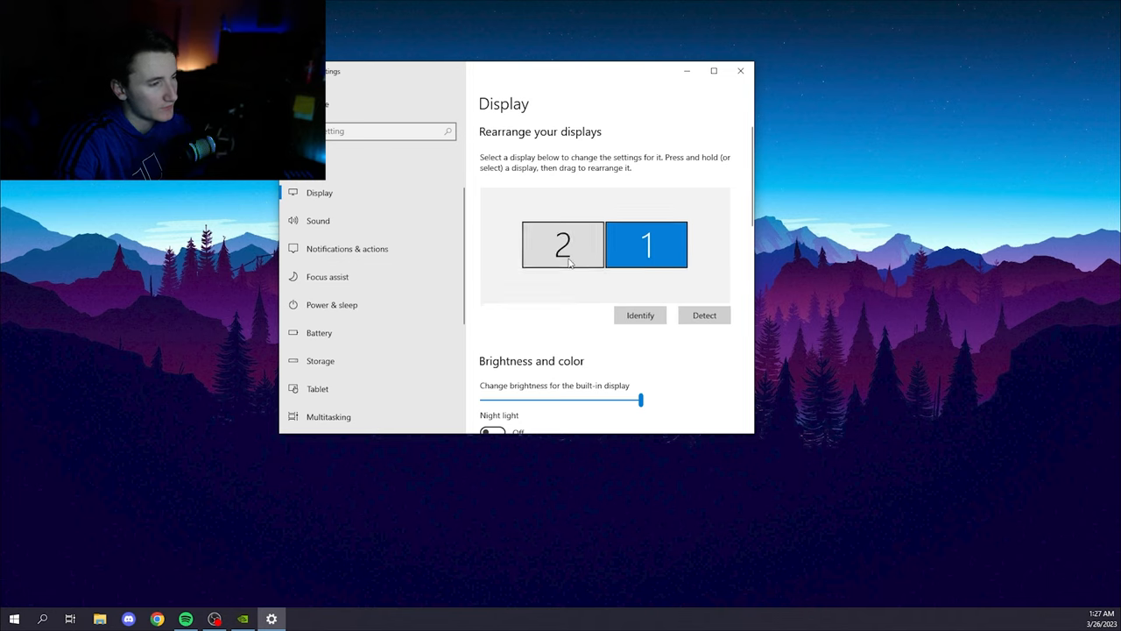
pyautogui.moveTo(494, 73)
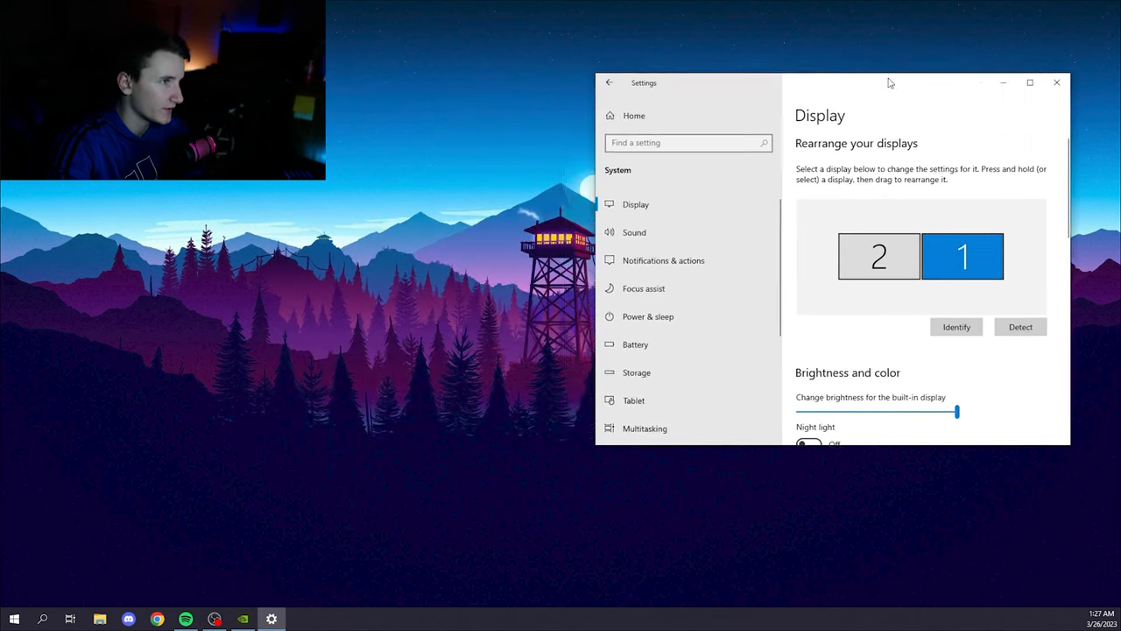
# - Briefly hide and restore Settings, then return to its Home page
pyautogui.click(1057, 82)
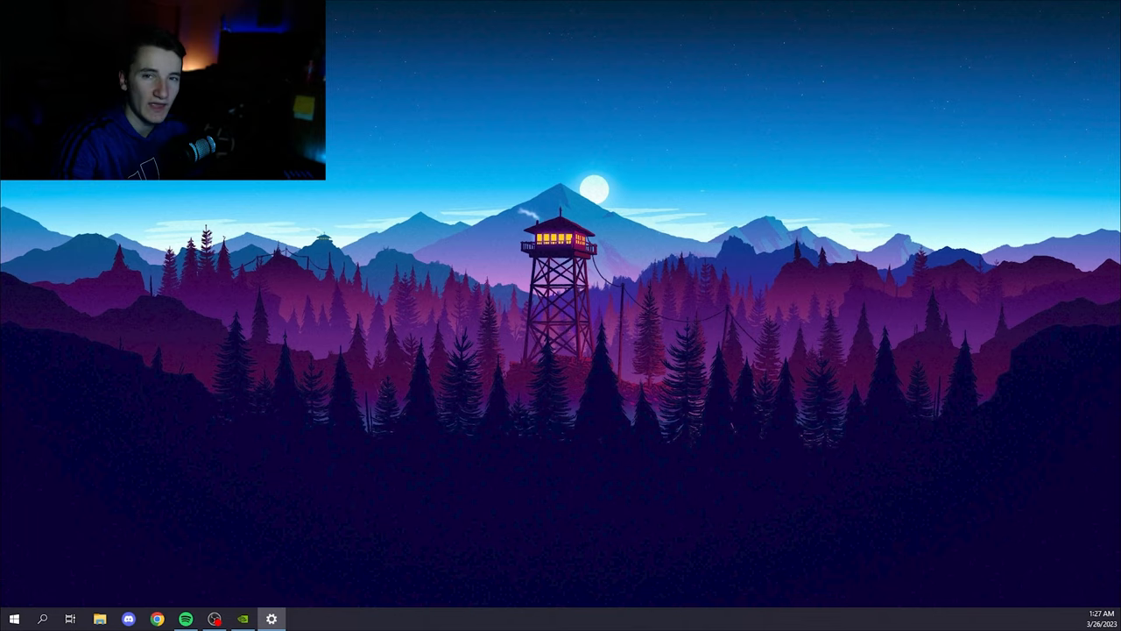
pyautogui.click(271, 620)
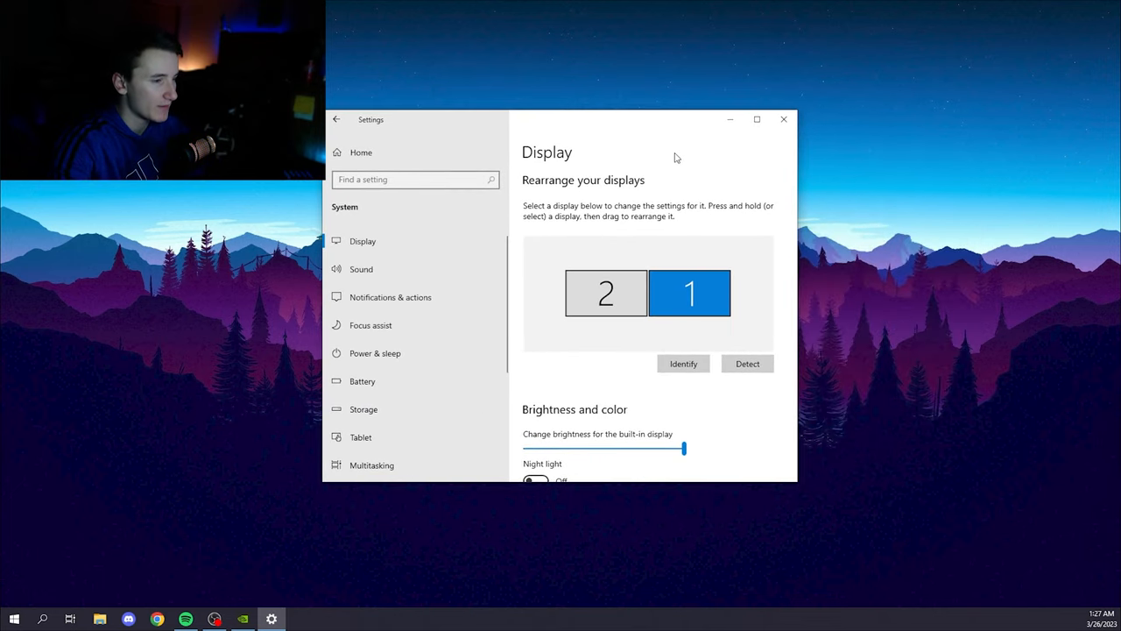
pyautogui.click(337, 119)
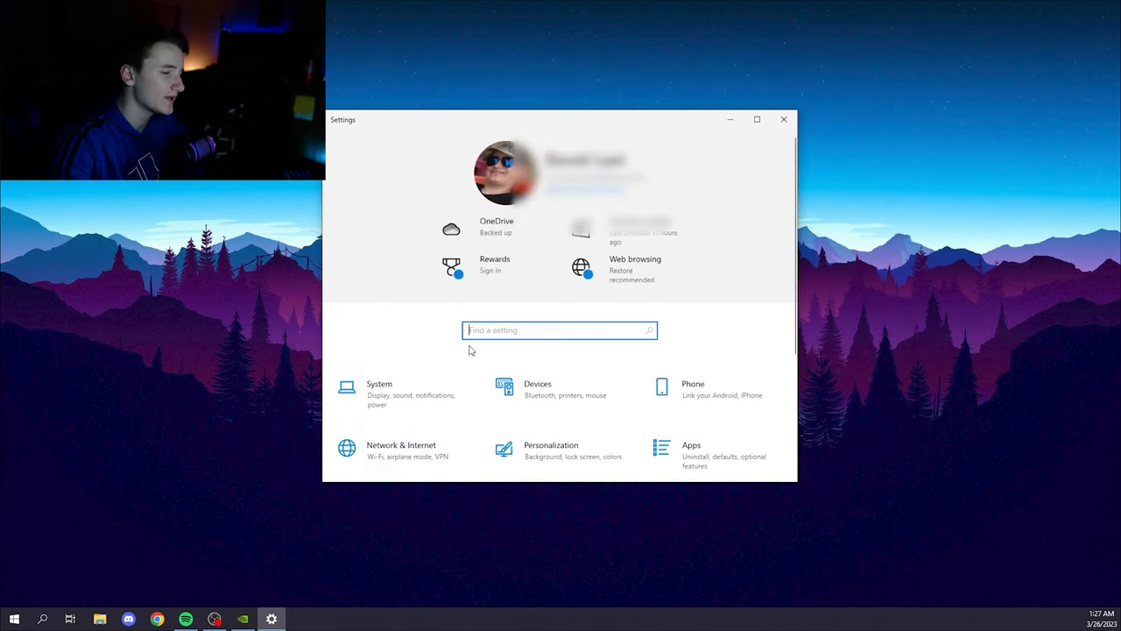
pyautogui.moveTo(484, 368)
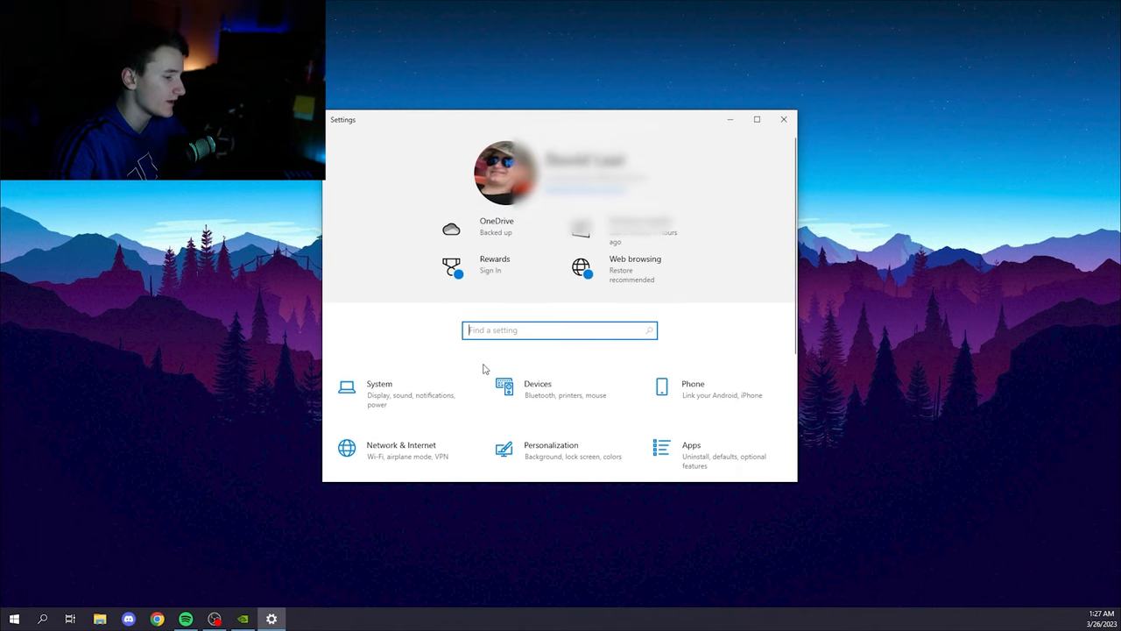
# - Review the System Display page again and close Settings to show the desktop
pyautogui.click(379, 389)
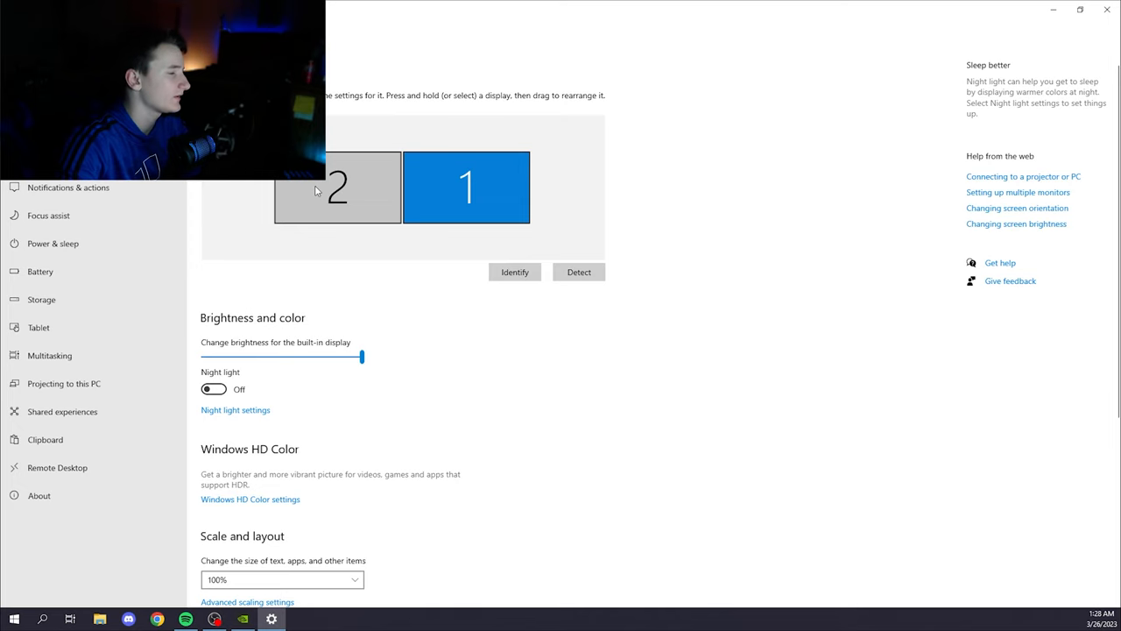
pyautogui.scroll(-3)
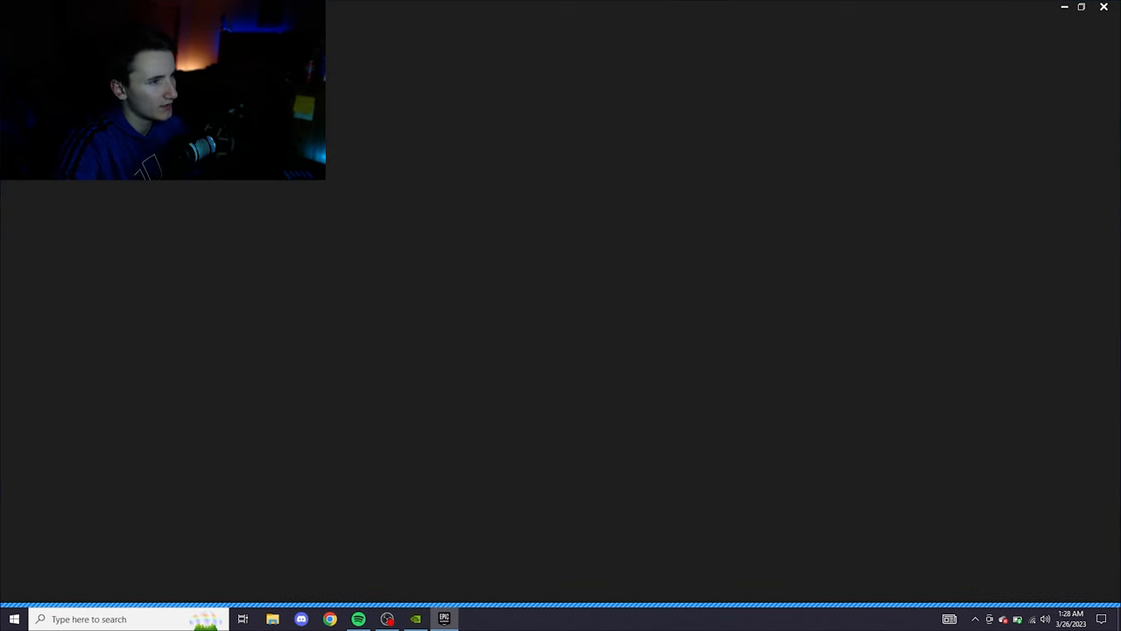
pyautogui.click(1081, 7)
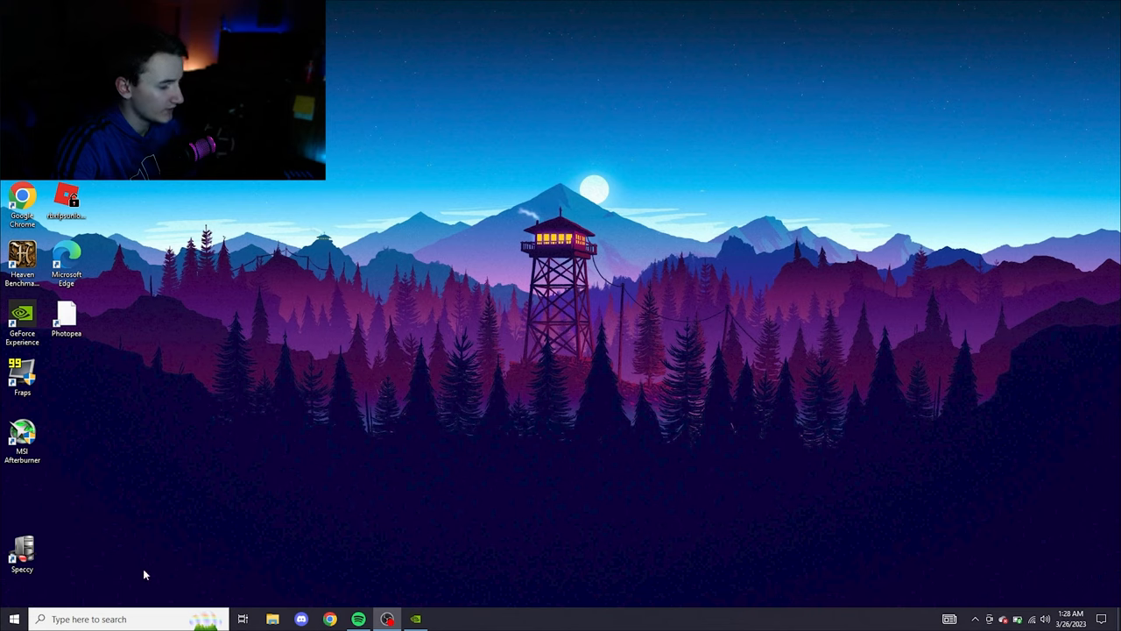
# - From Start, reopen Settings and try 125% scale before leaving it at 100%
pyautogui.click(14, 618)
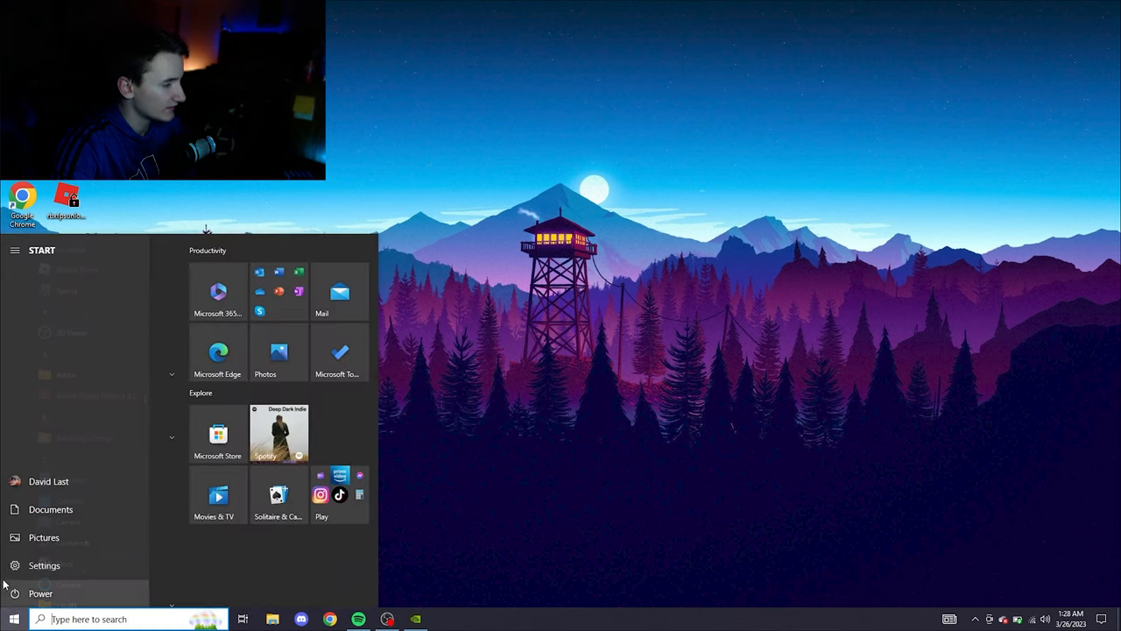
pyautogui.click(43, 564)
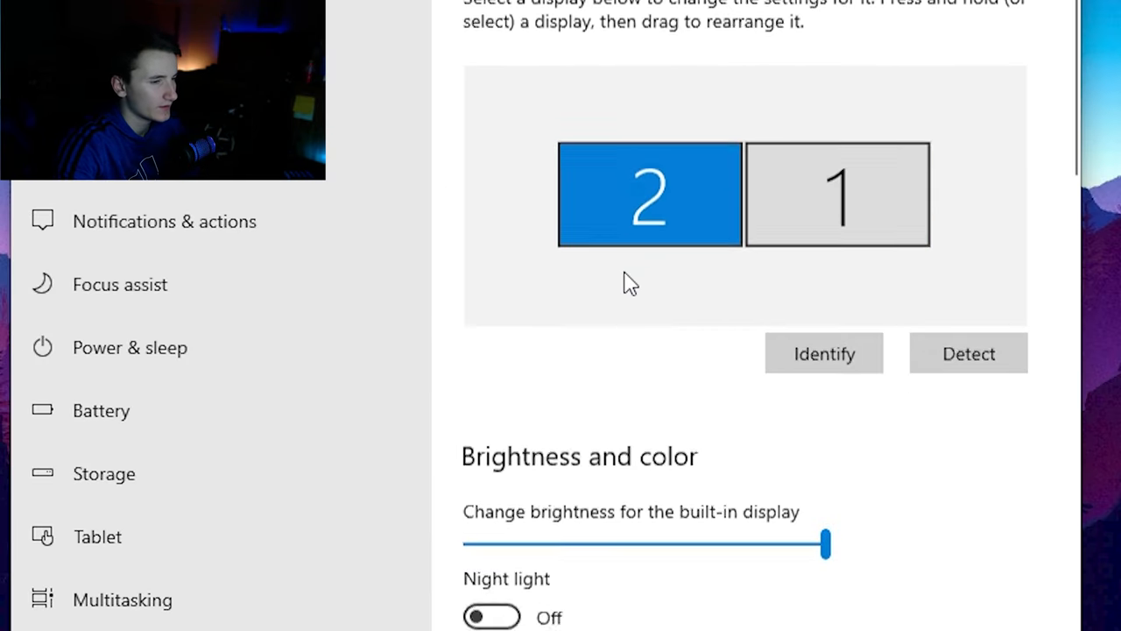
pyautogui.scroll(-3)
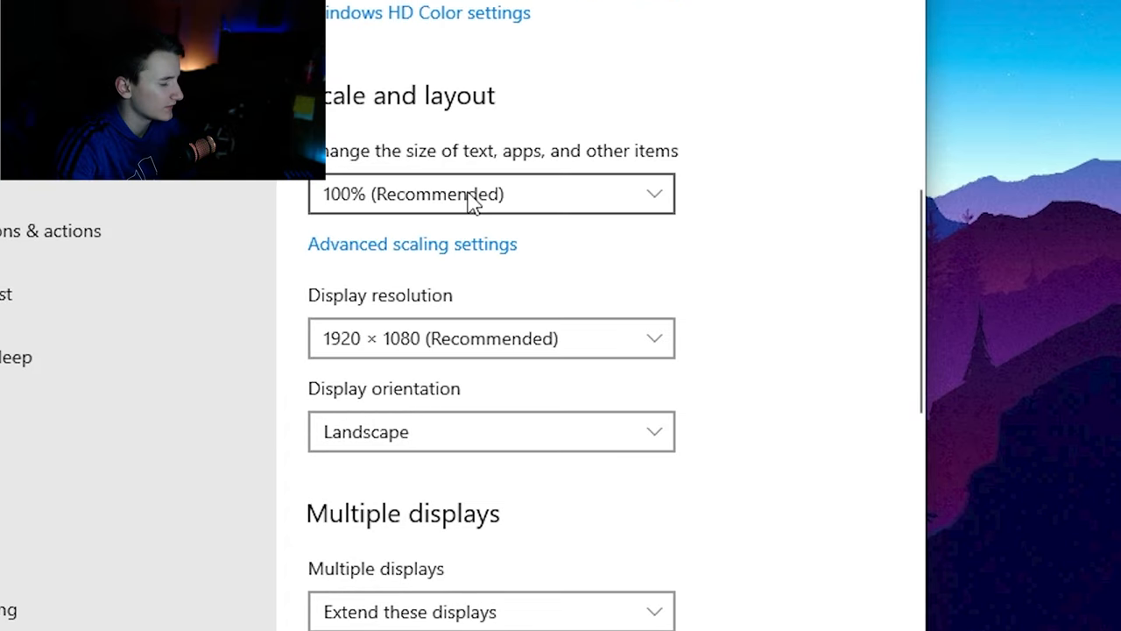
pyautogui.click(491, 192)
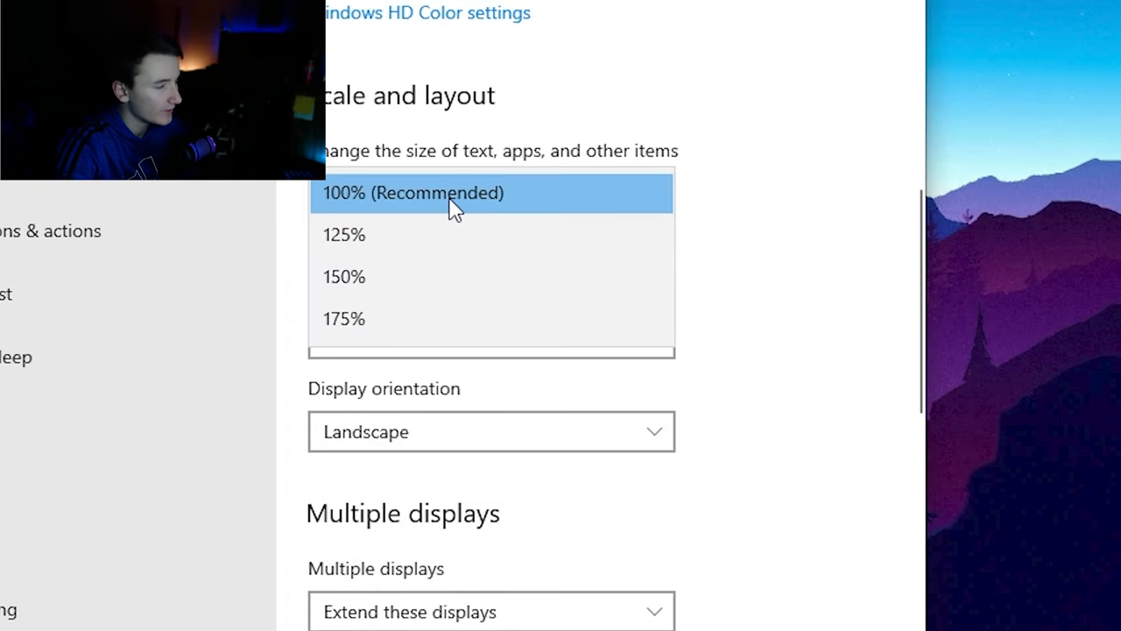
pyautogui.moveTo(400, 246)
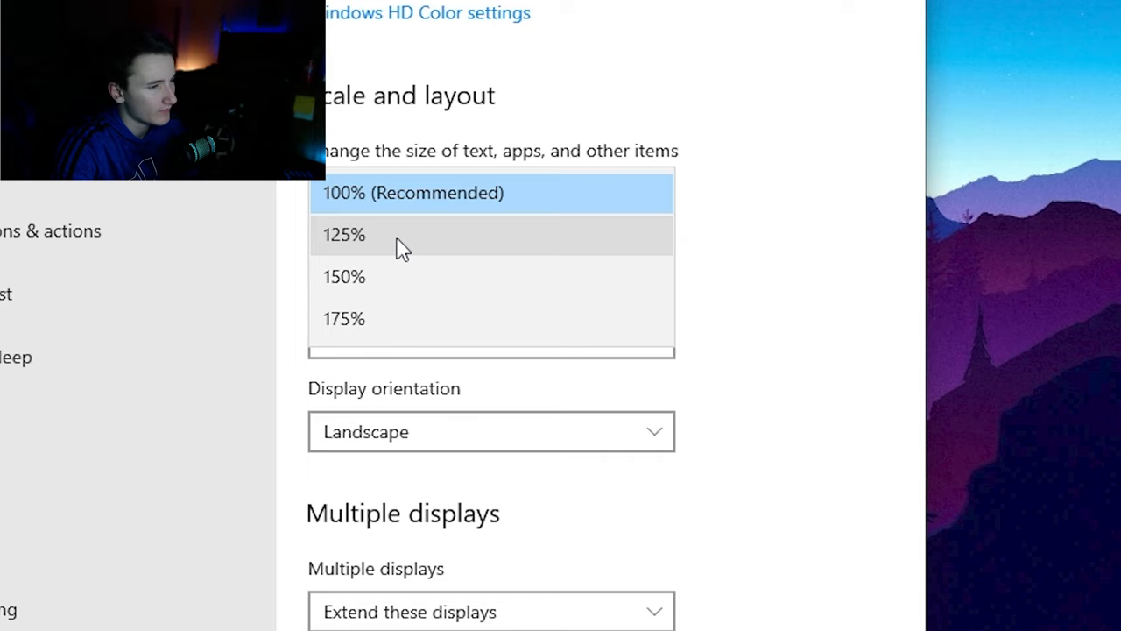
pyautogui.click(343, 235)
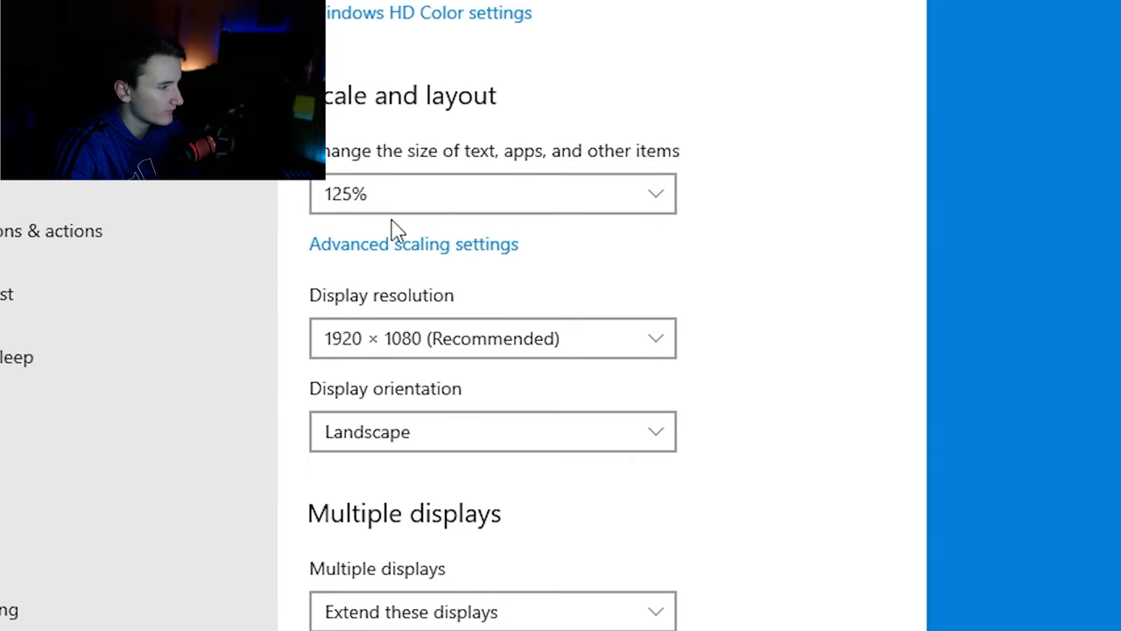
pyautogui.click(493, 193)
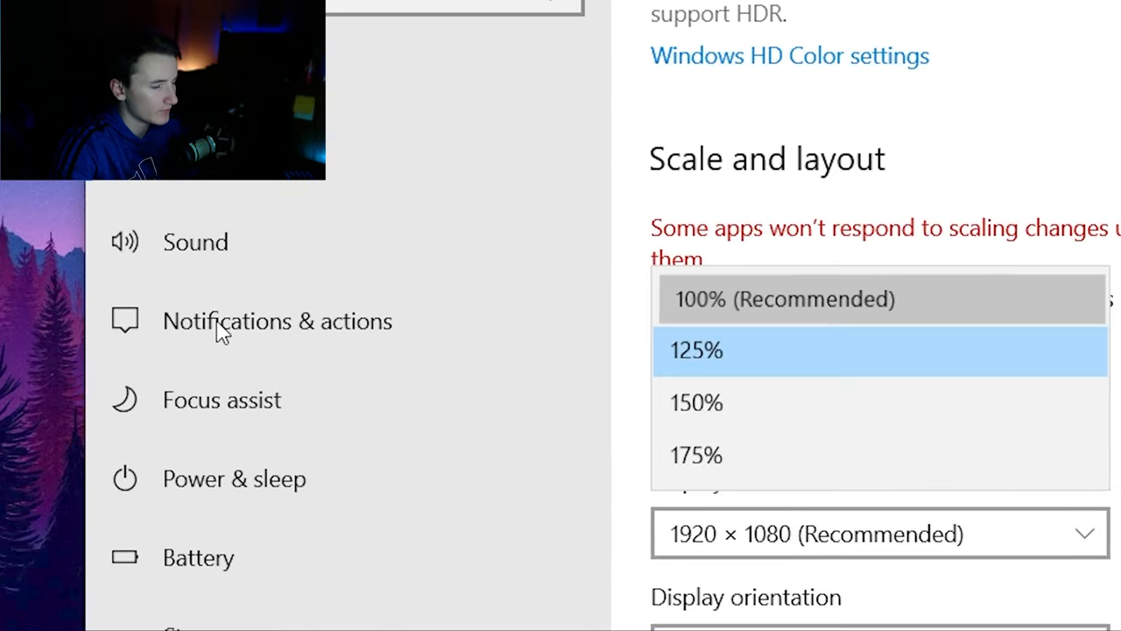
pyautogui.click(785, 298)
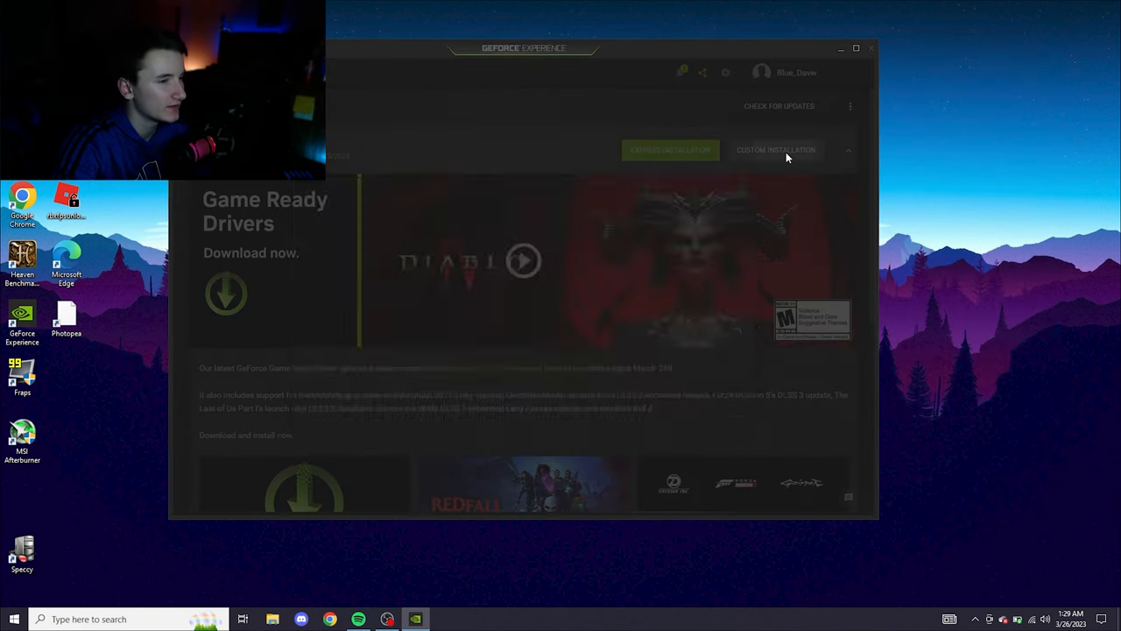
# - Begin Express Installation of the downloaded driver in GeForce Experience
pyautogui.click(670, 151)
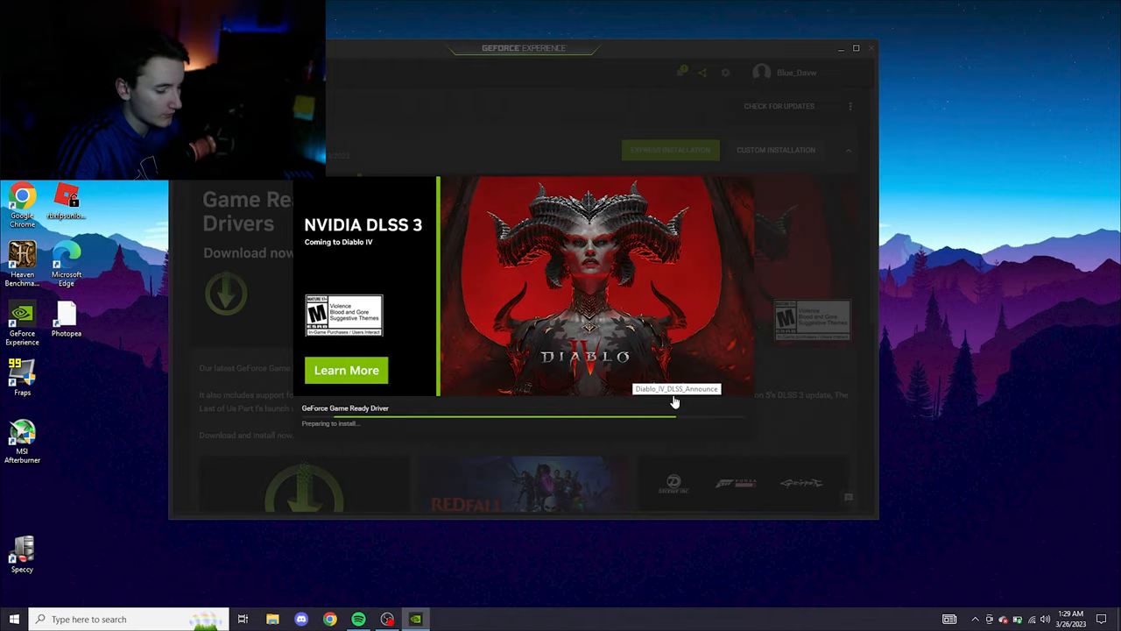